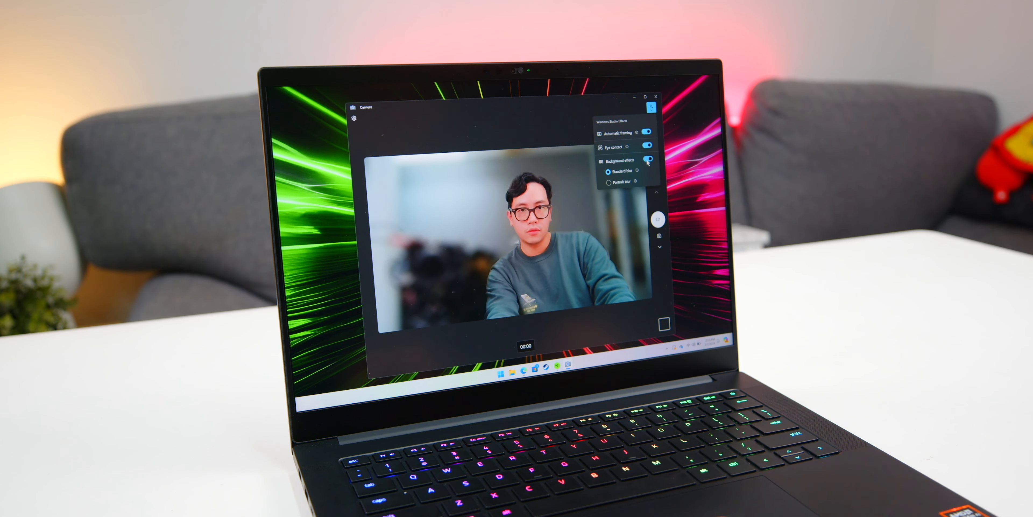
left_click(607, 171)
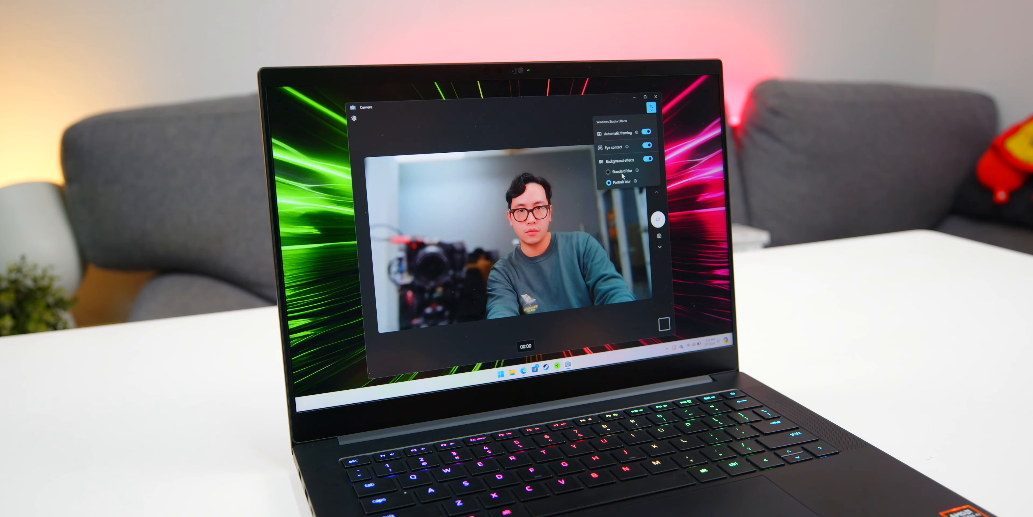
left_click(646, 159)
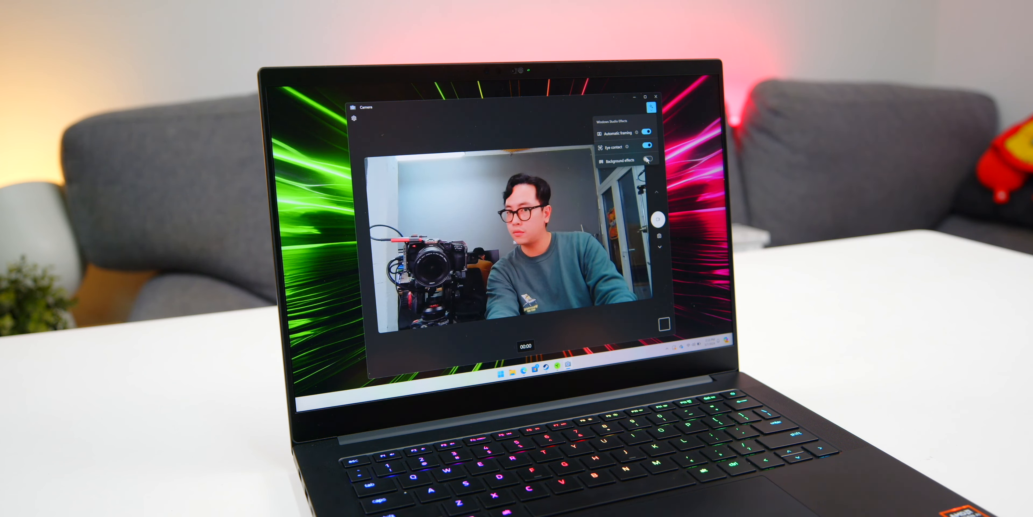
left_click(647, 161)
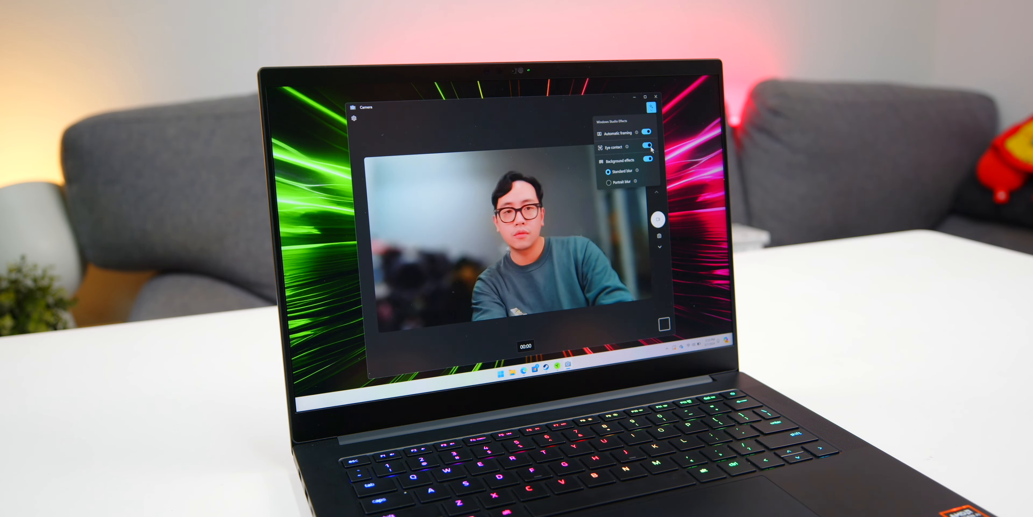